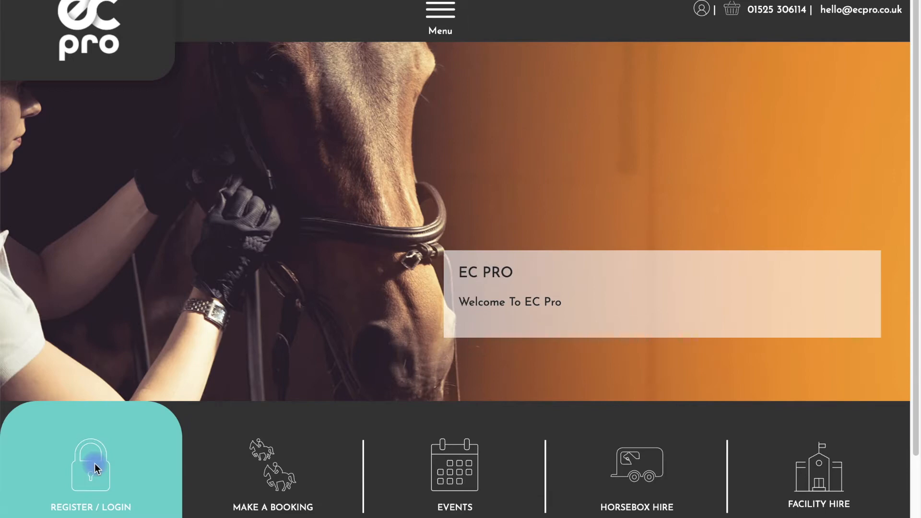
Reach the EC Pro registration form from the home page Register / Login tile
{"action": "left_click", "coordinate": [91, 476]}
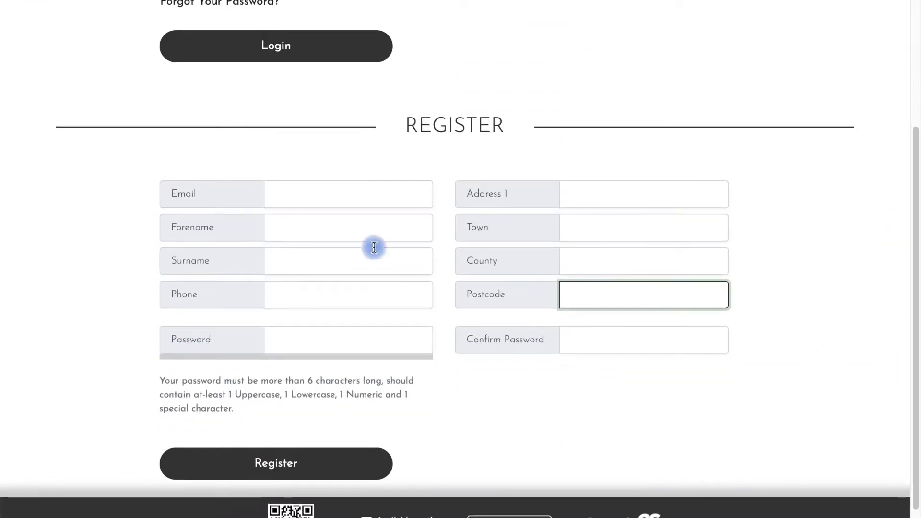
{"action": "left_click", "coordinate": [347, 194]}
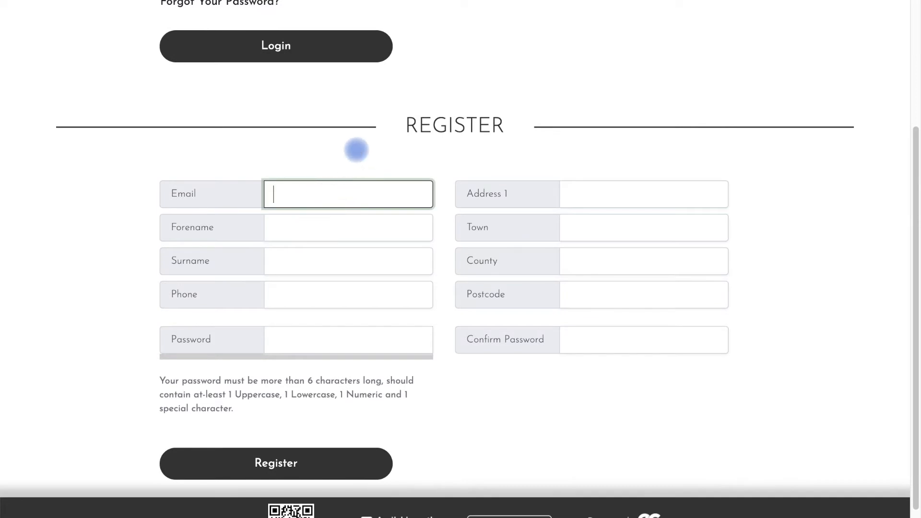
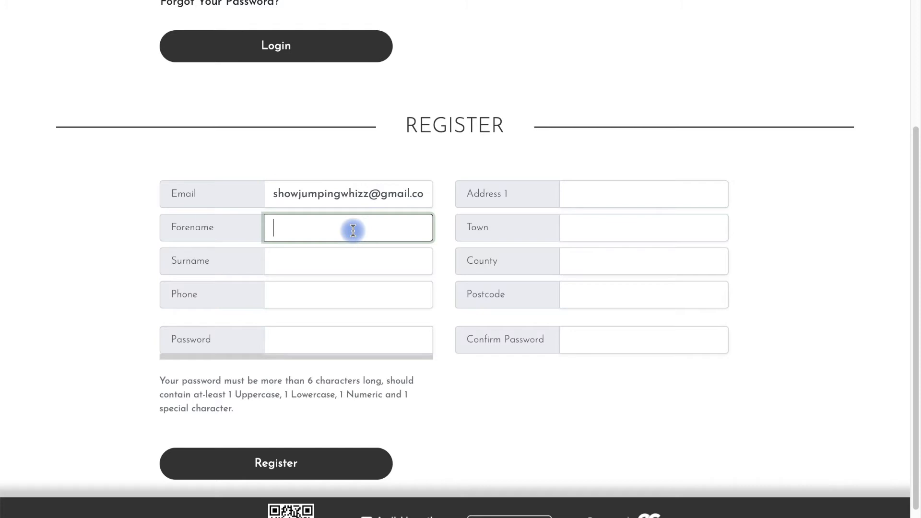
{"action": "type", "text": "Pro"}
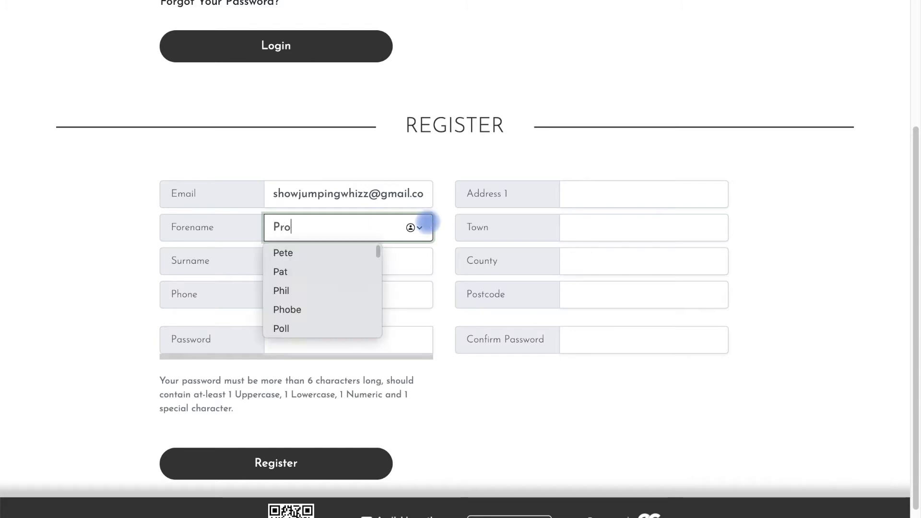
{"action": "left_click", "coordinate": [348, 261]}
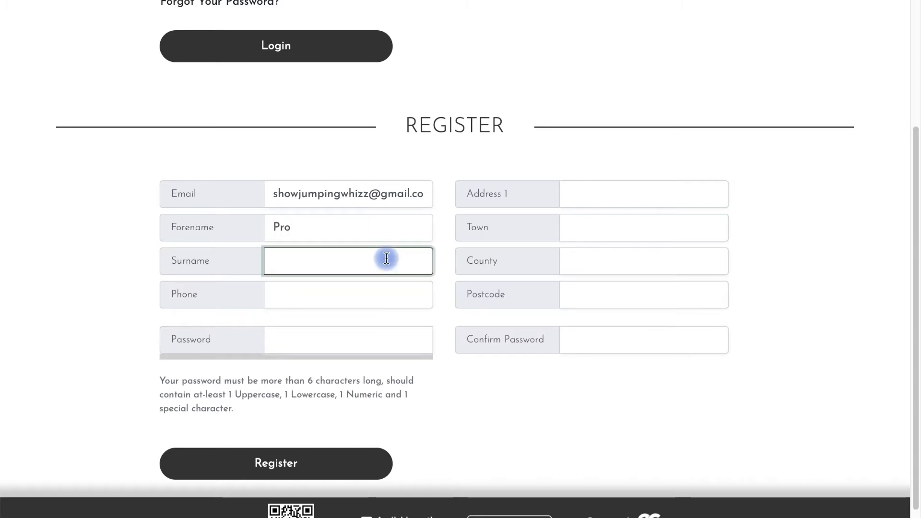
{"action": "type", "text": "Rider"}
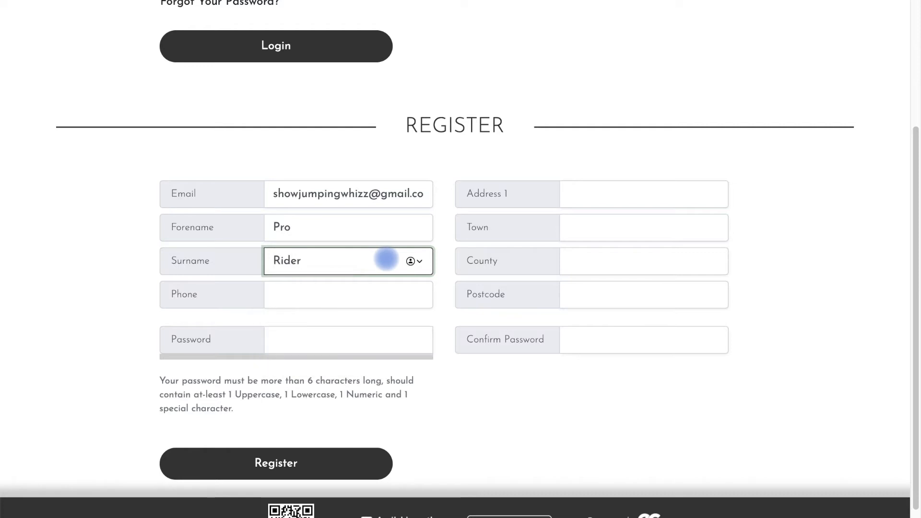
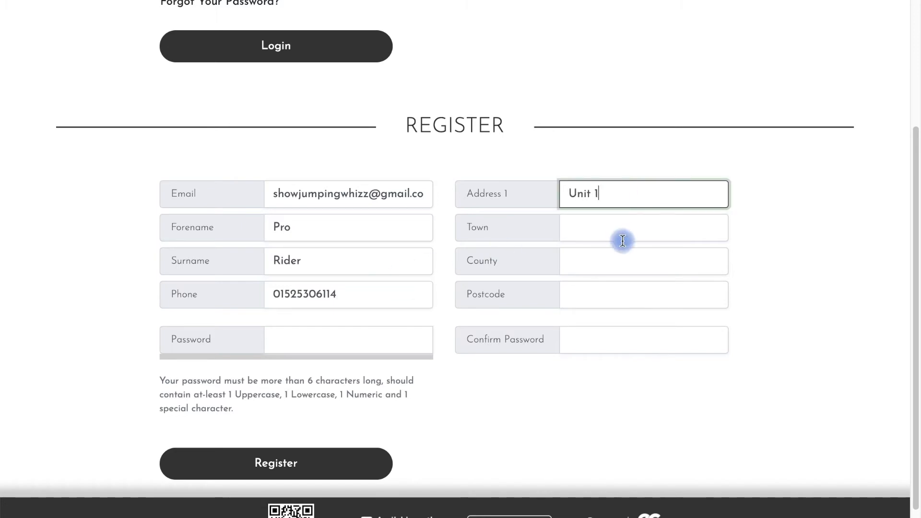
{"action": "left_click", "coordinate": [643, 228]}
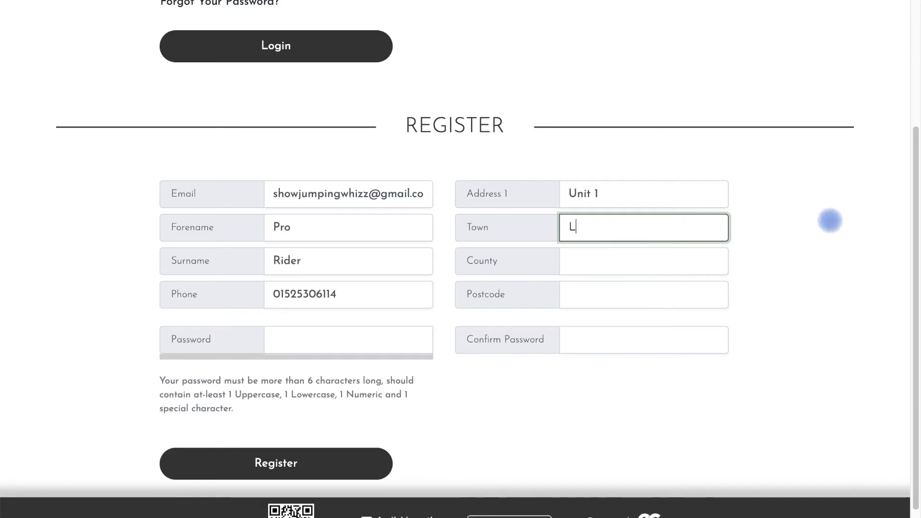
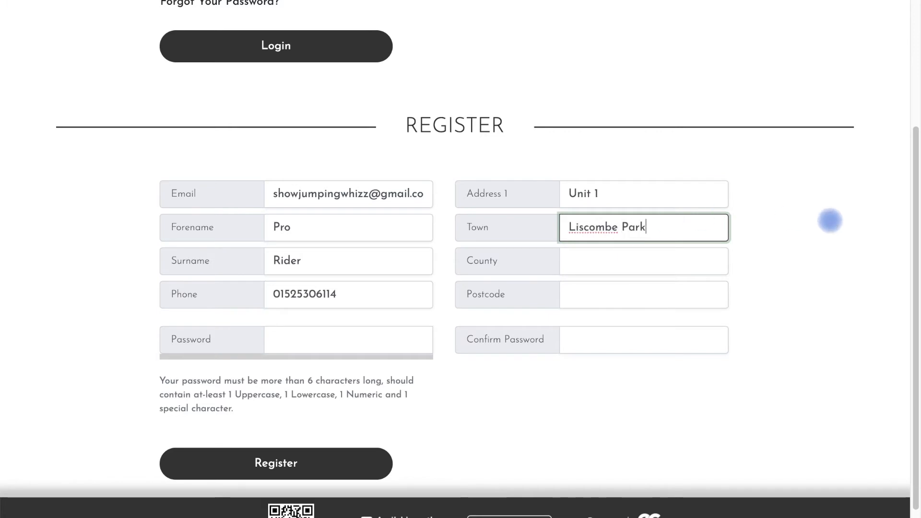
{"action": "left_click", "coordinate": [643, 261]}
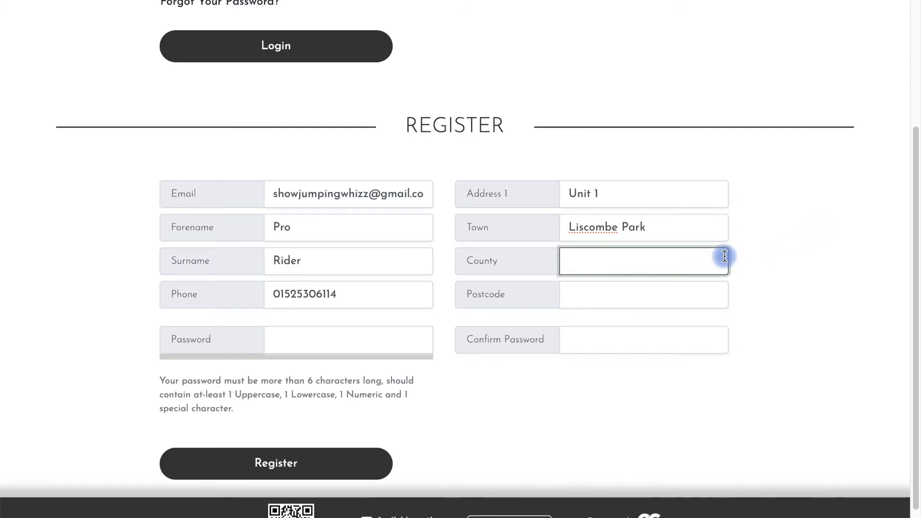
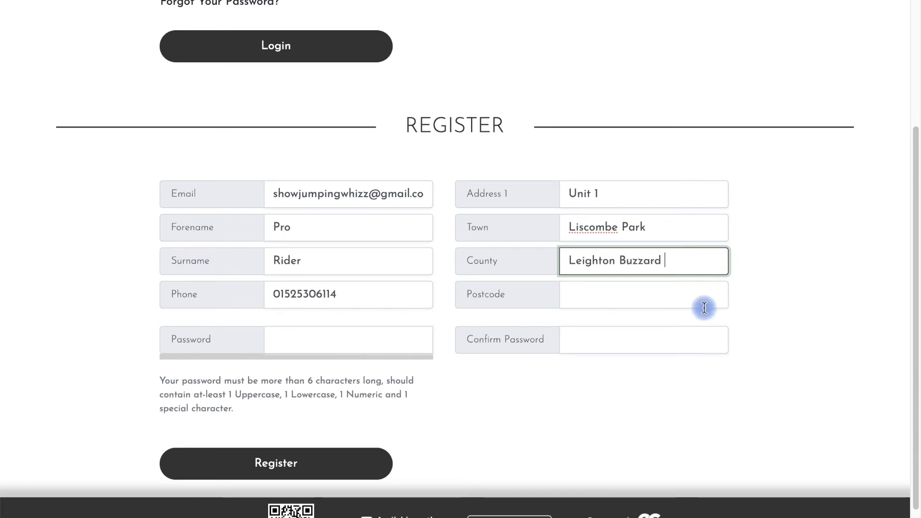
{"action": "left_click", "coordinate": [642, 295]}
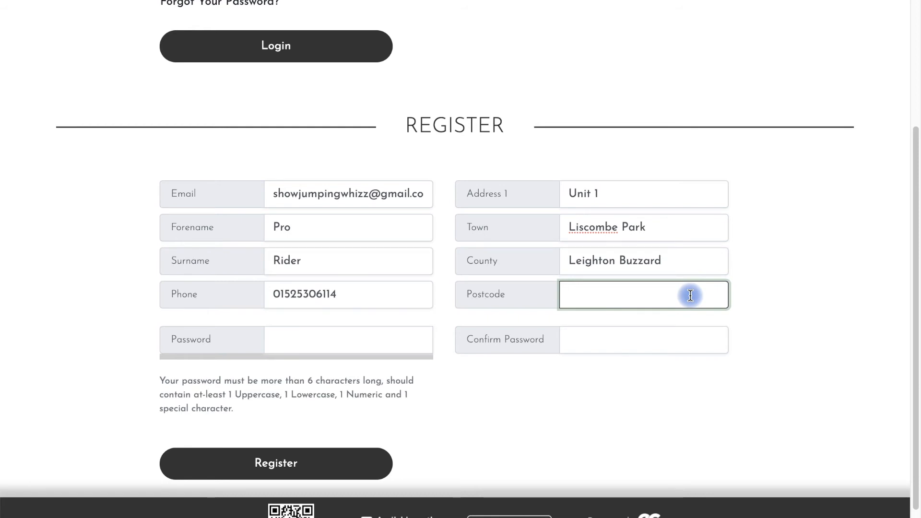
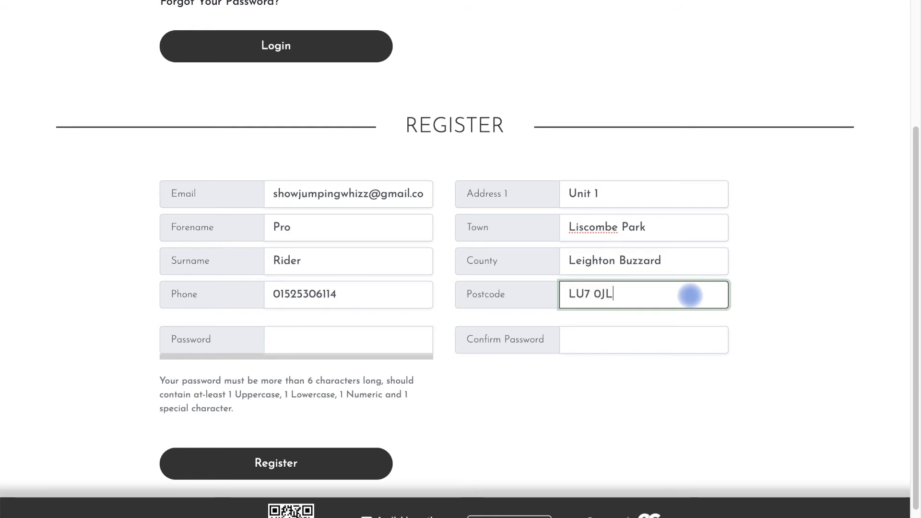
Fill Password and Confirm Password with a Good-strength password
{"action": "left_click", "coordinate": [348, 339]}
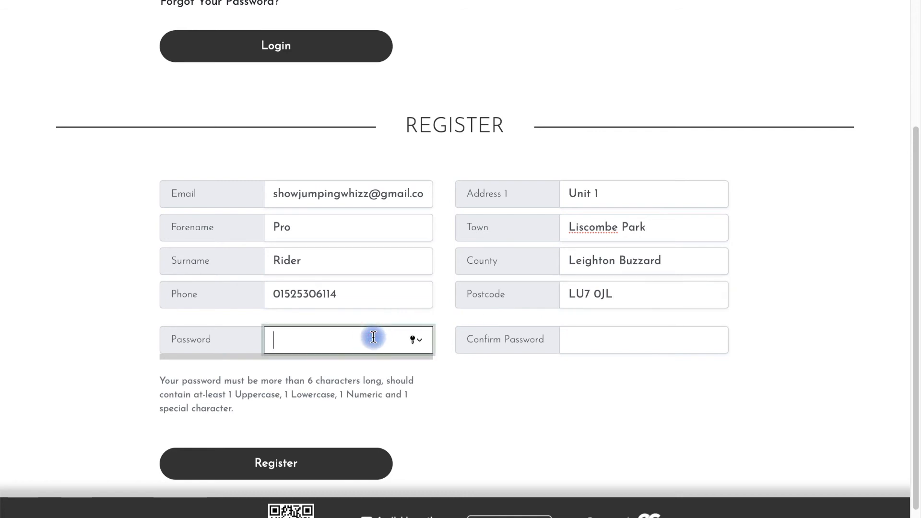
{"action": "type", "text": "a"}
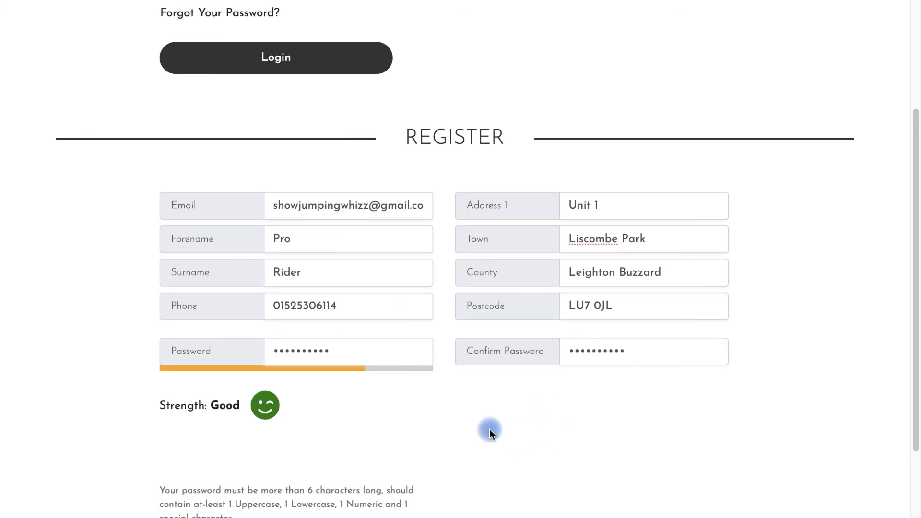
{"action": "scroll", "scroll_direction": "down", "scroll_amount": 3}
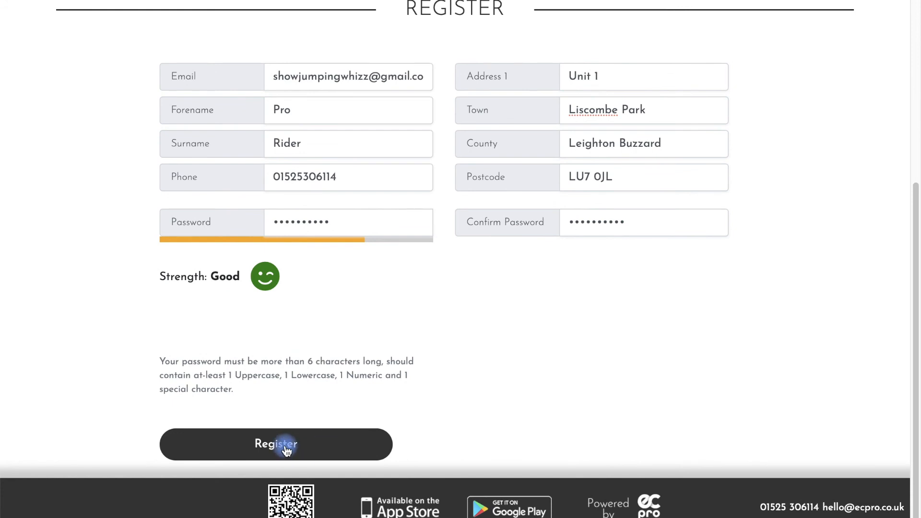
Submit the registration, declining Safari's Save Password prompt, reaching the email-verification confirmation
{"action": "left_click", "coordinate": [276, 443]}
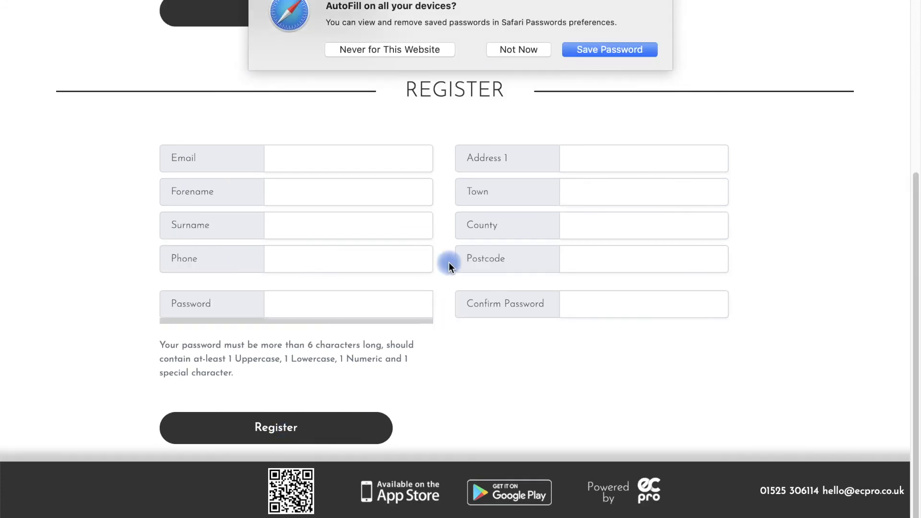
{"action": "left_click", "coordinate": [643, 258]}
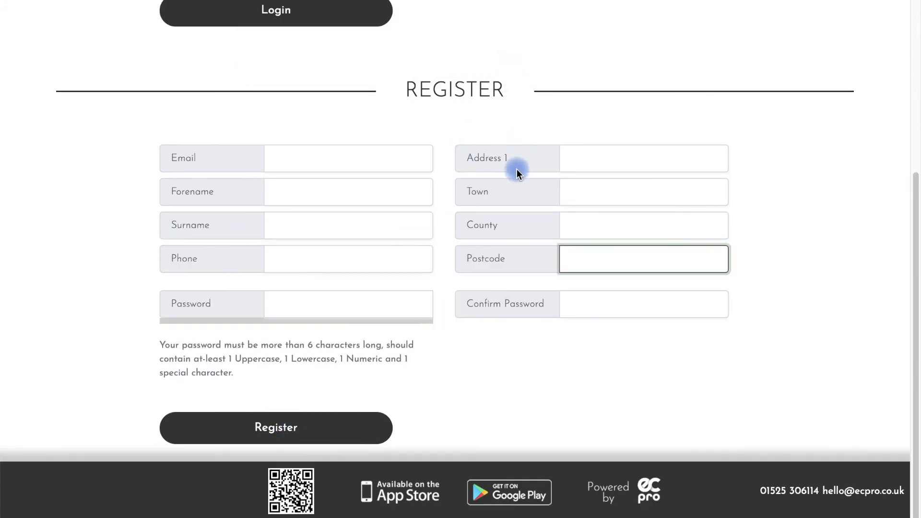
{"action": "left_click", "coordinate": [275, 427]}
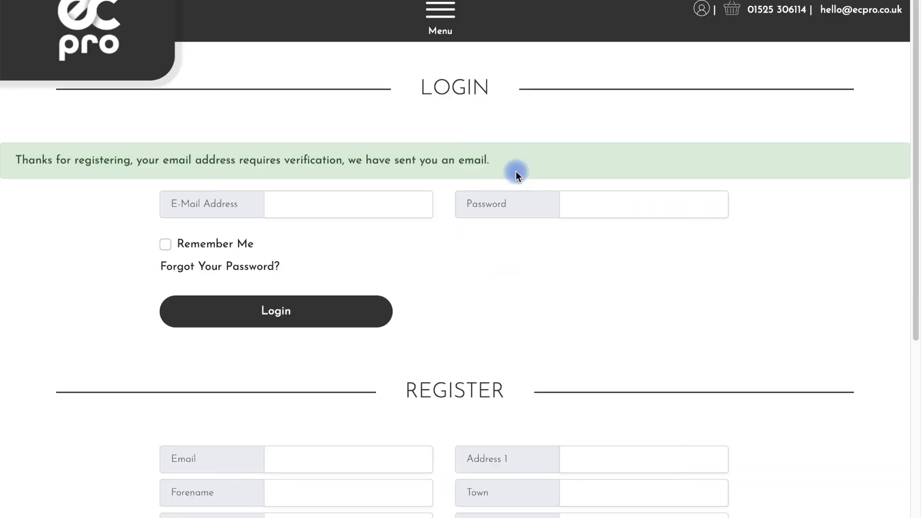
{"action": "mouse_move", "coordinate": [31, 188]}
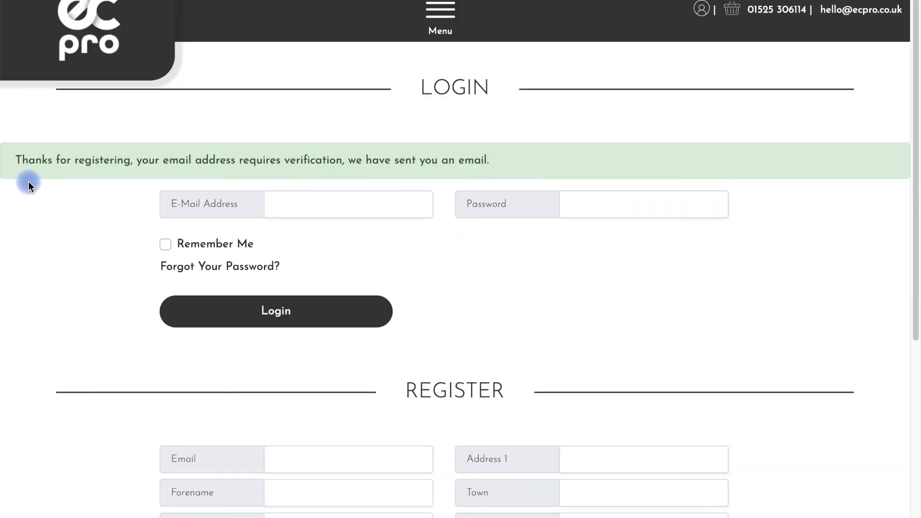
{"action": "mouse_move", "coordinate": [431, 171]}
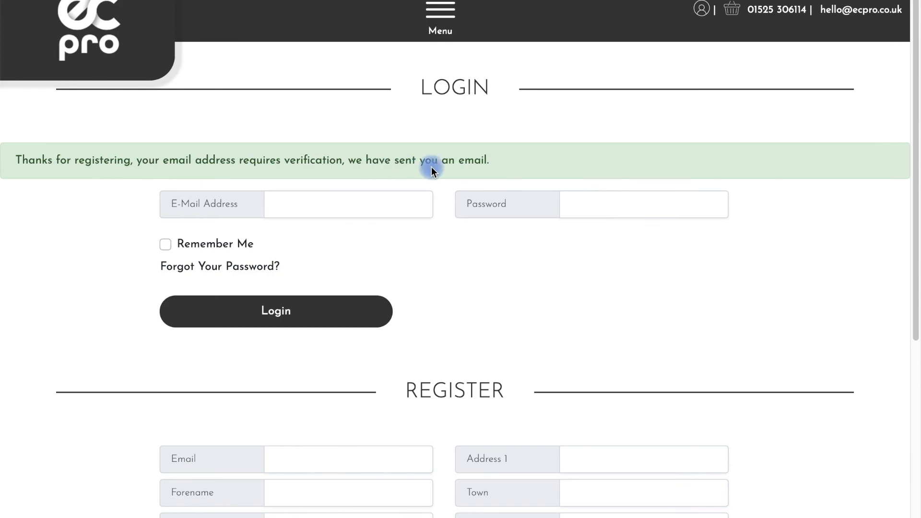